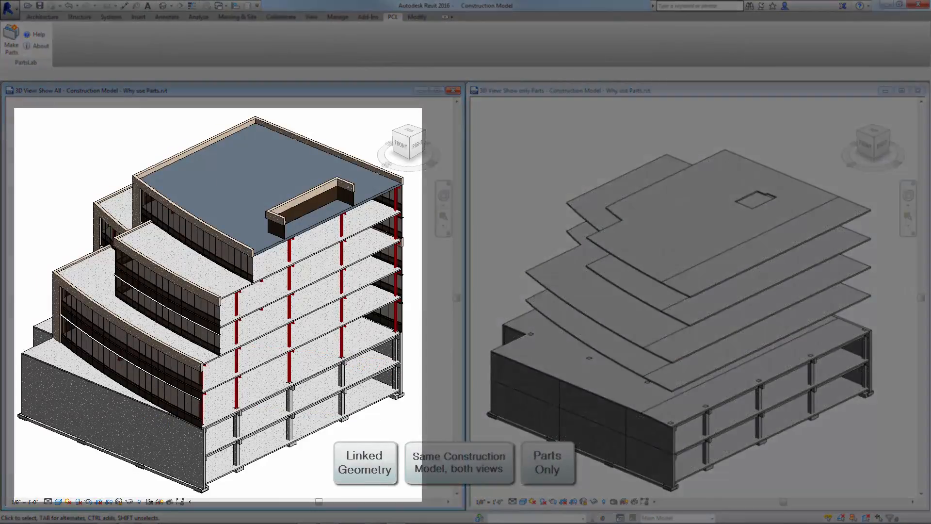
Select a lower-storey concrete wall part in the parts-only 3D view.
click(250, 252)
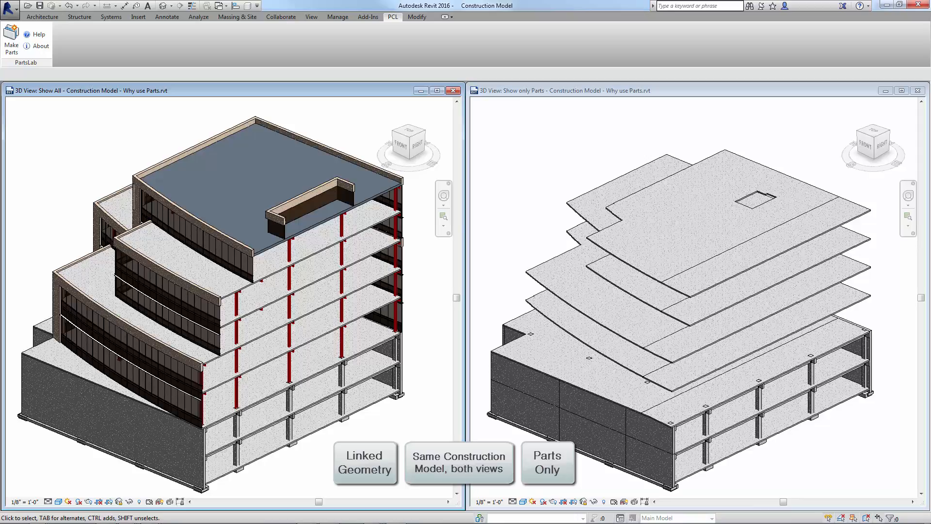
mouse_move(513, 423)
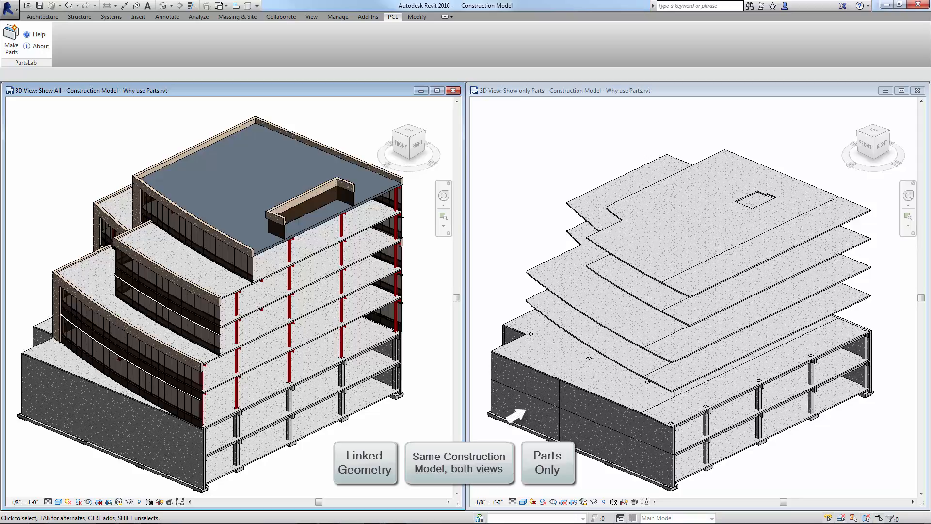
click(527, 413)
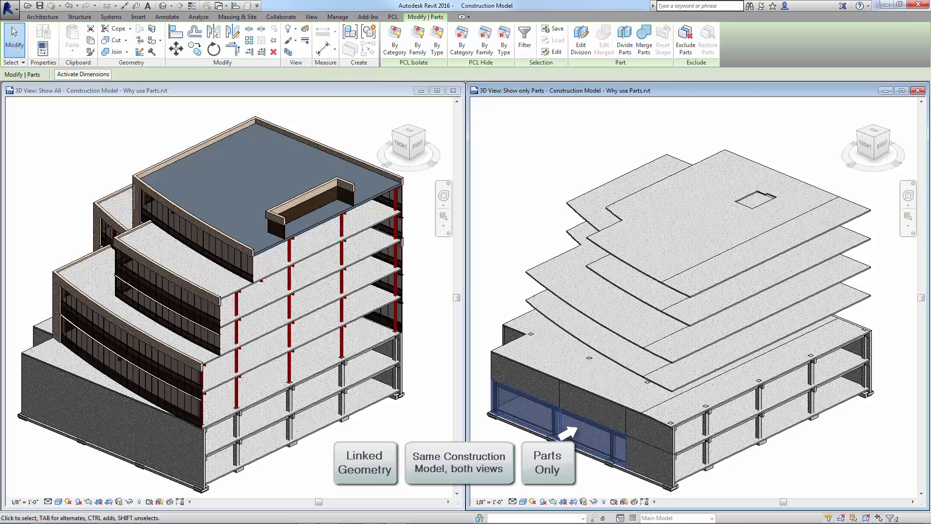
mouse_move(570, 425)
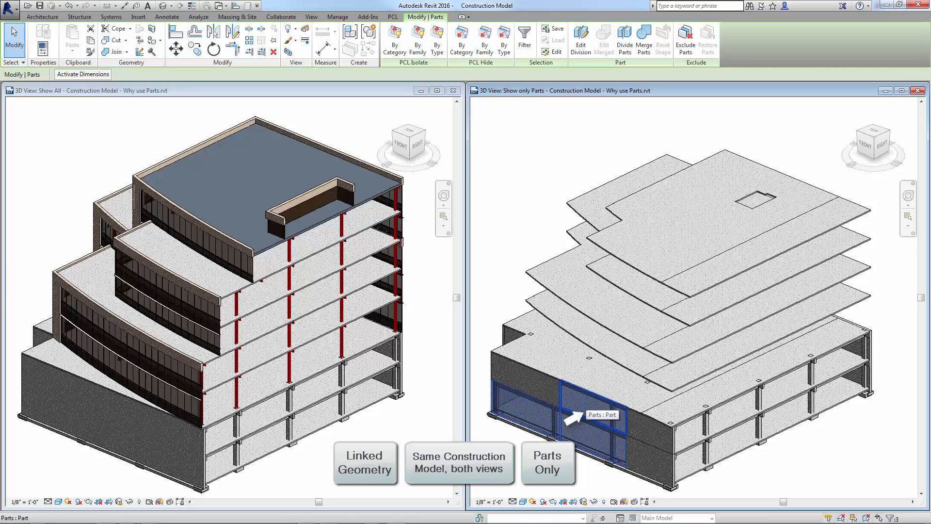
mouse_move(555, 408)
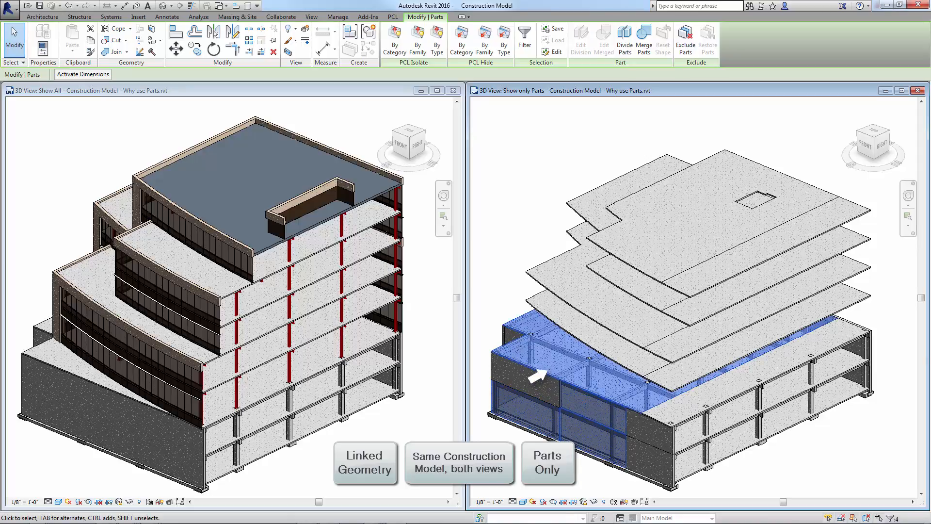
mouse_move(588, 362)
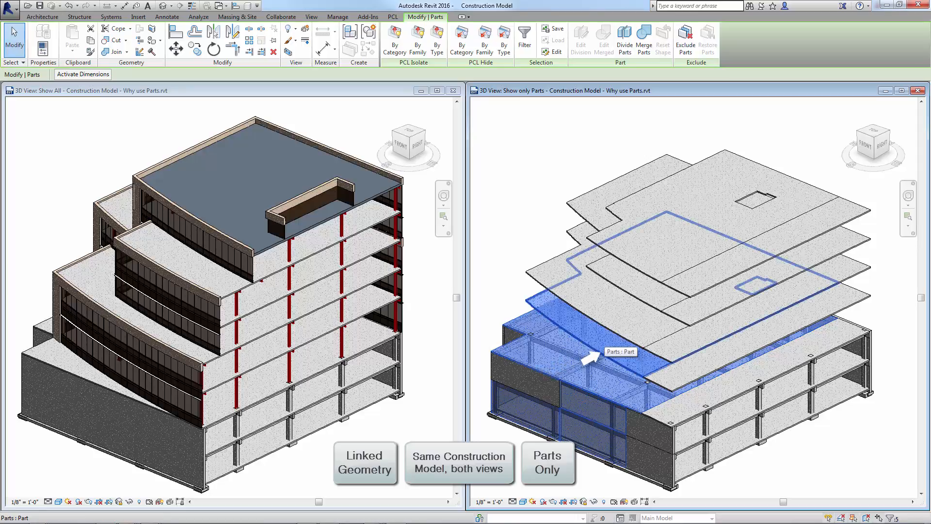